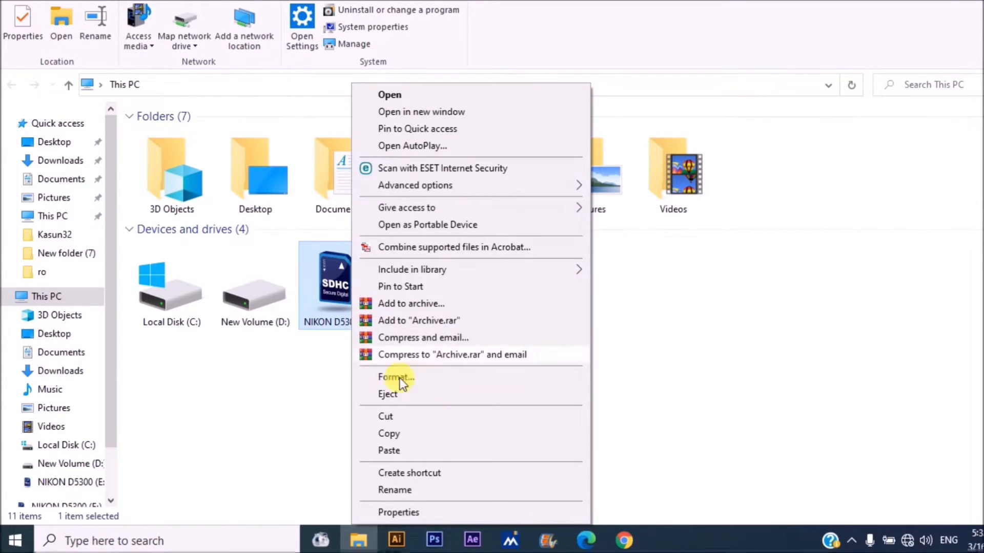
- Start a quick format of the NIKON D5300 card and dismiss the write-protected error
{"action": "left_click", "coordinate": [396, 377]}
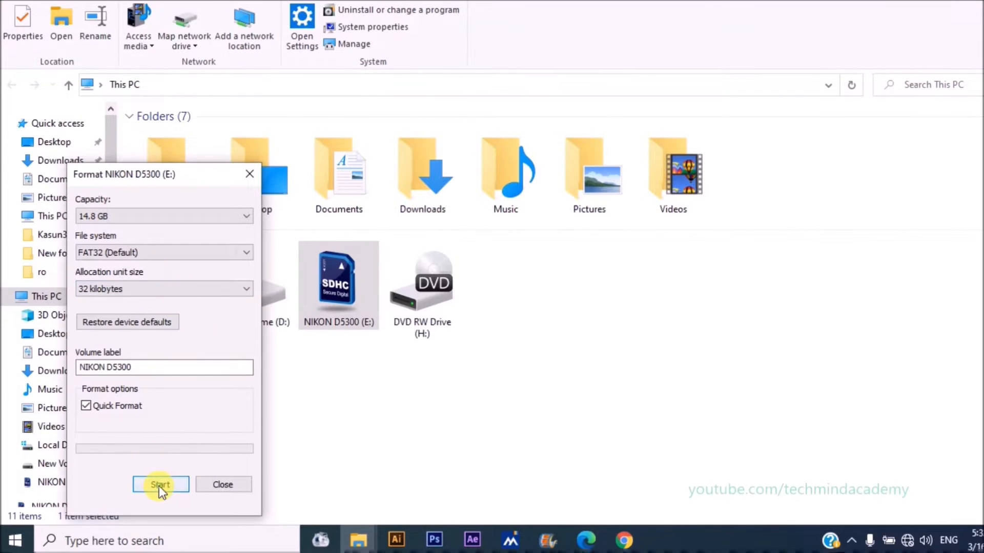
{"action": "left_click", "coordinate": [160, 484]}
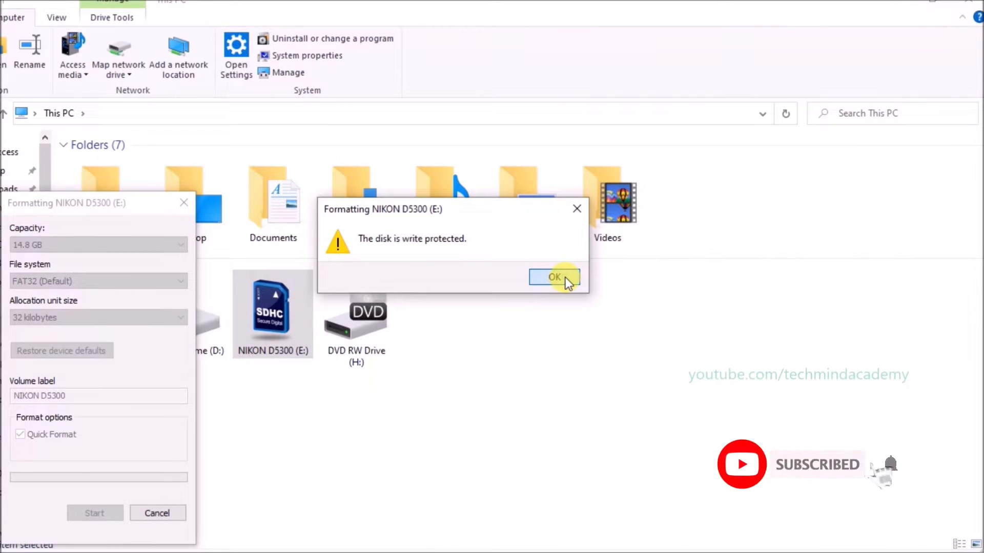
{"action": "left_click", "coordinate": [553, 277]}
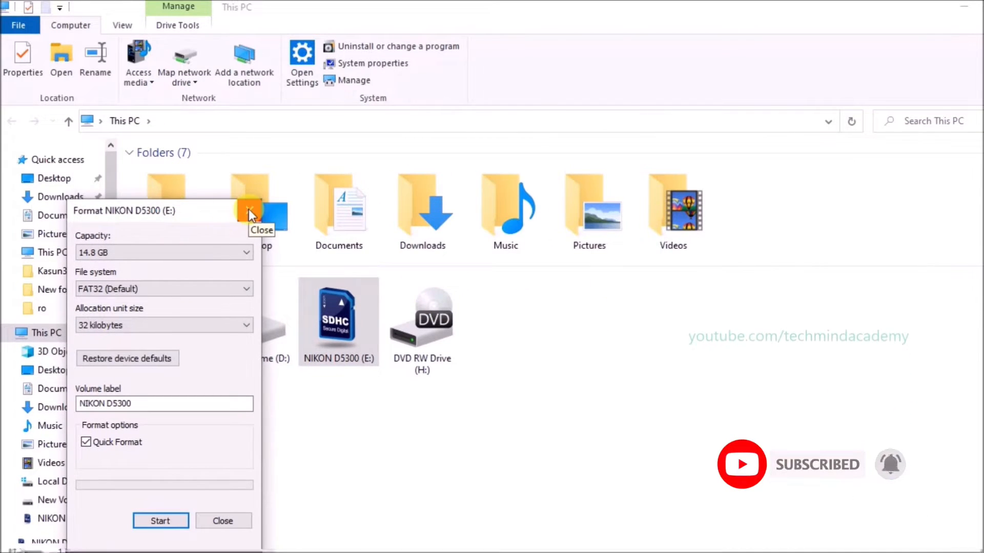
- Launch DiskPart from Command Prompt so its DISKPART prompt is waiting for commands
{"action": "type", "text": "calculator"}
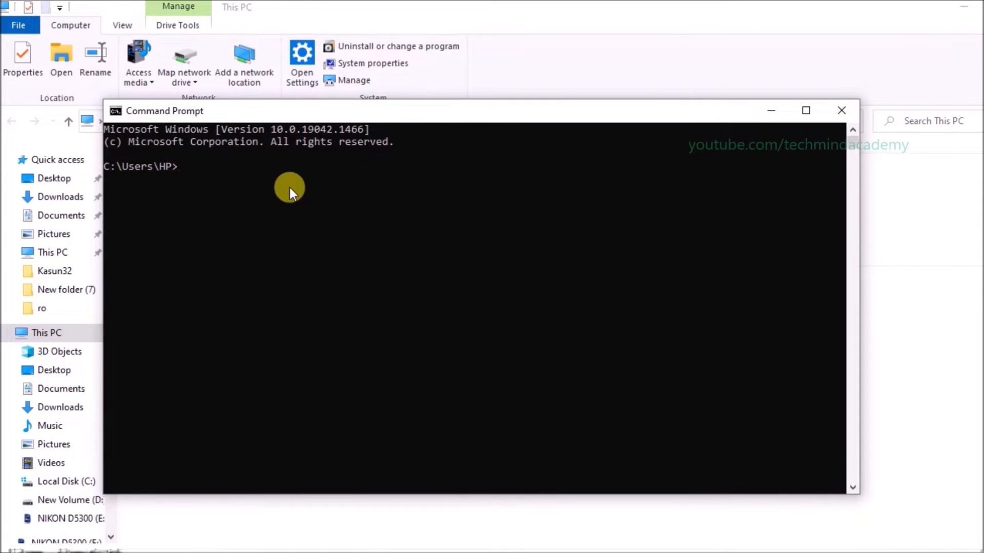
{"action": "type", "text": "disk"}
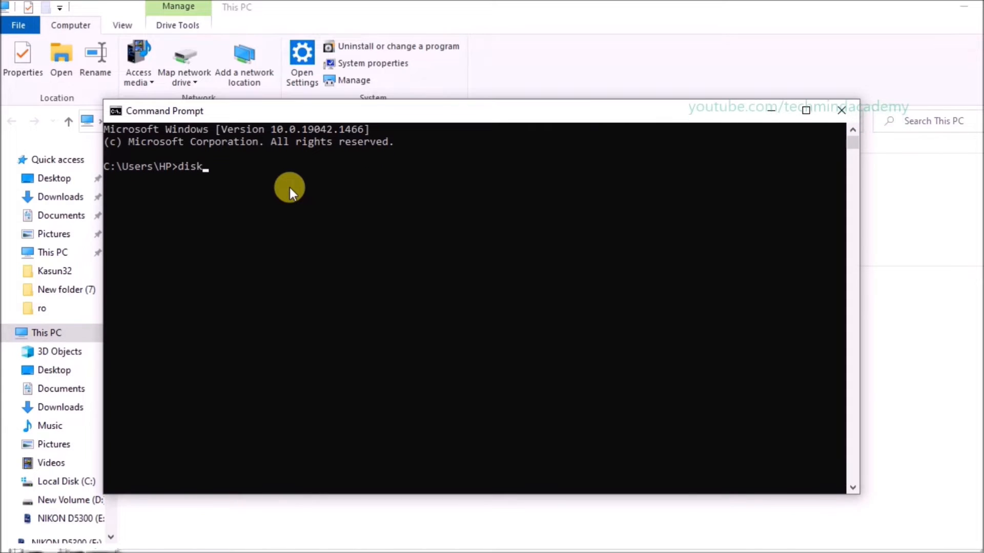
{"action": "type", "text": "par"}
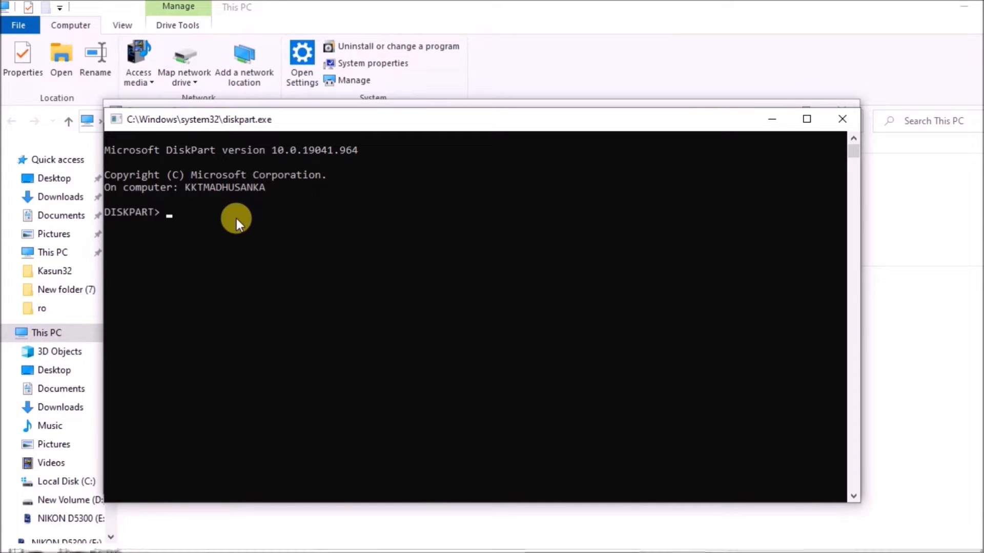
- Run 'list disk' and 'select disk 2' to make the 14 GB card the working disk
{"action": "type", "text": "list disk"}
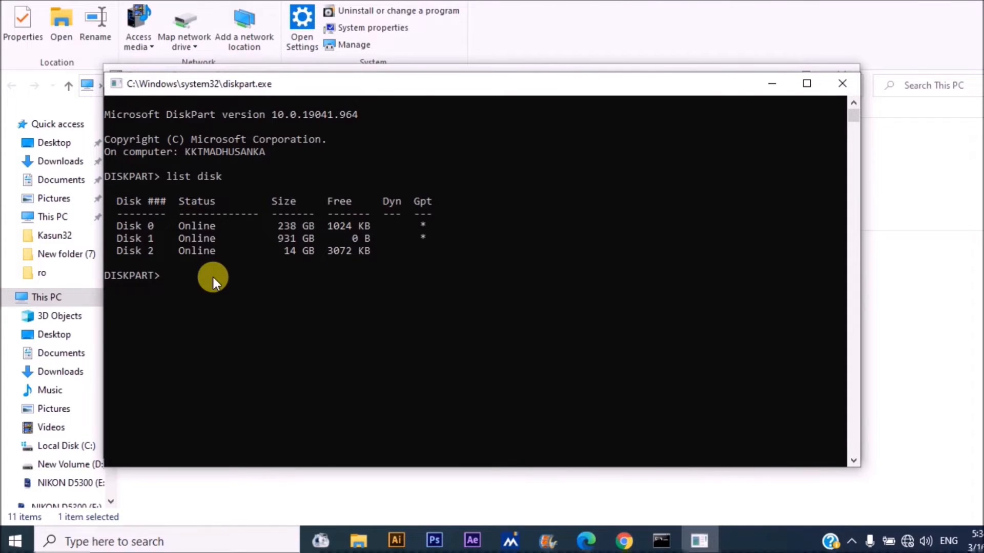
{"action": "type", "text": "s"}
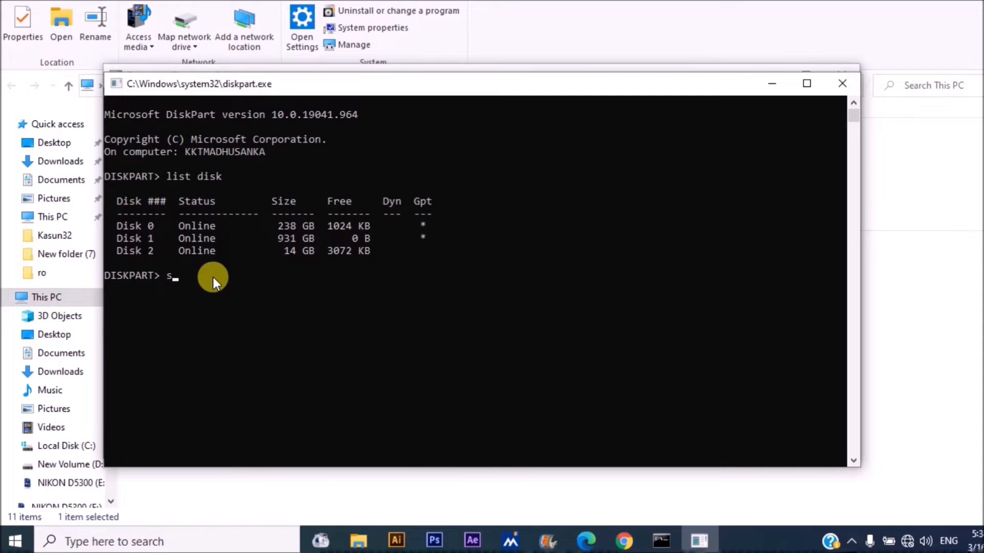
{"action": "type", "text": "elect"}
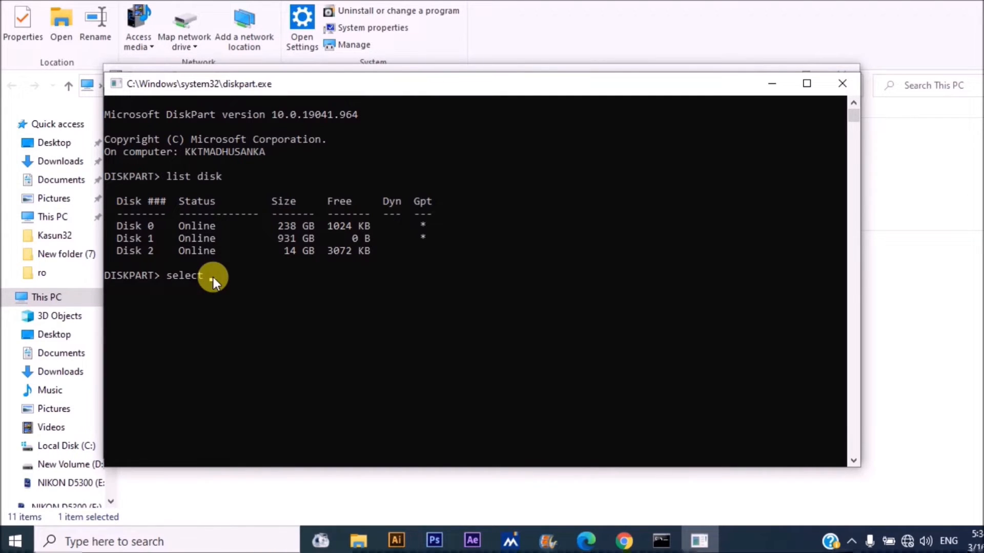
{"action": "type", "text": "disk"}
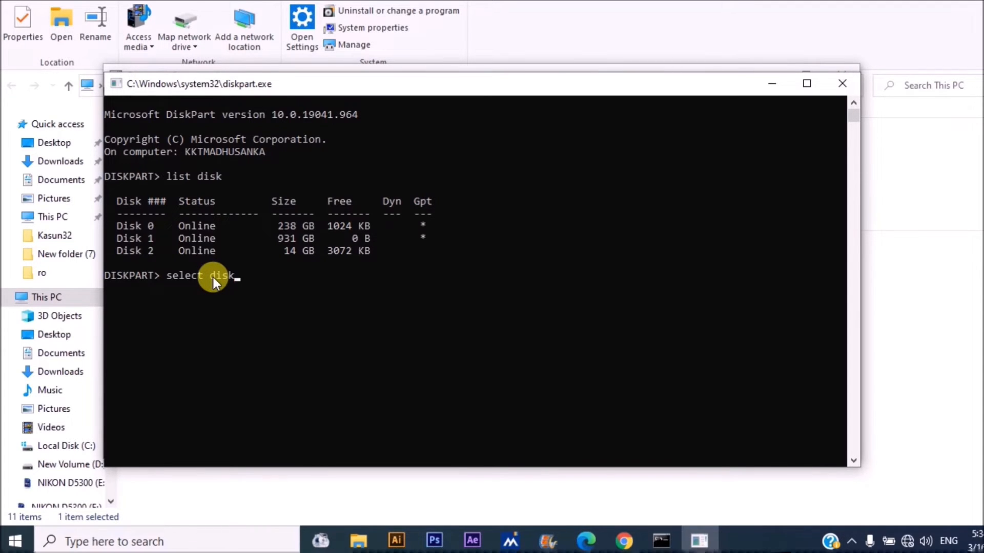
{"action": "type", "text": "2"}
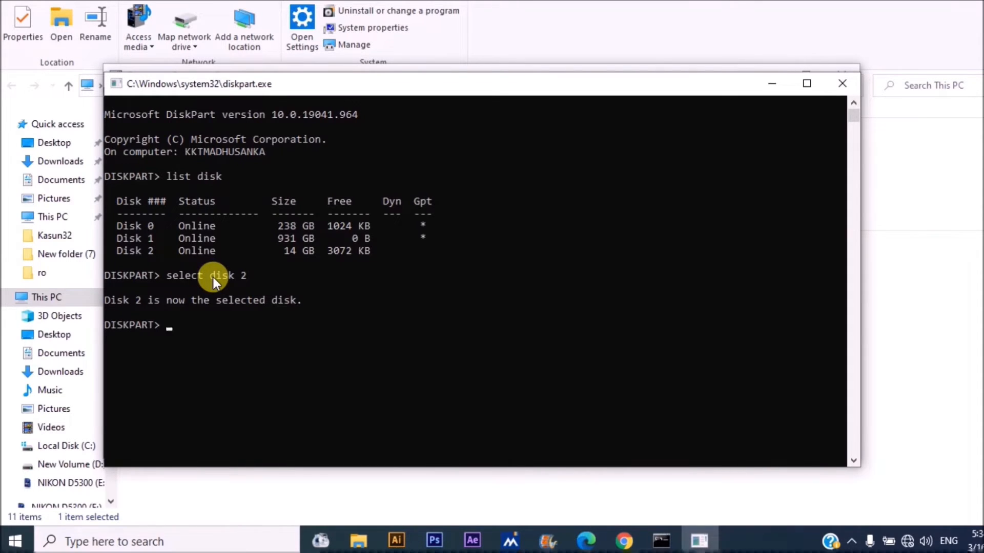
- Run 'attributes disk' to show disk 2's current read-only state as Yes
{"action": "type", "text": "a"}
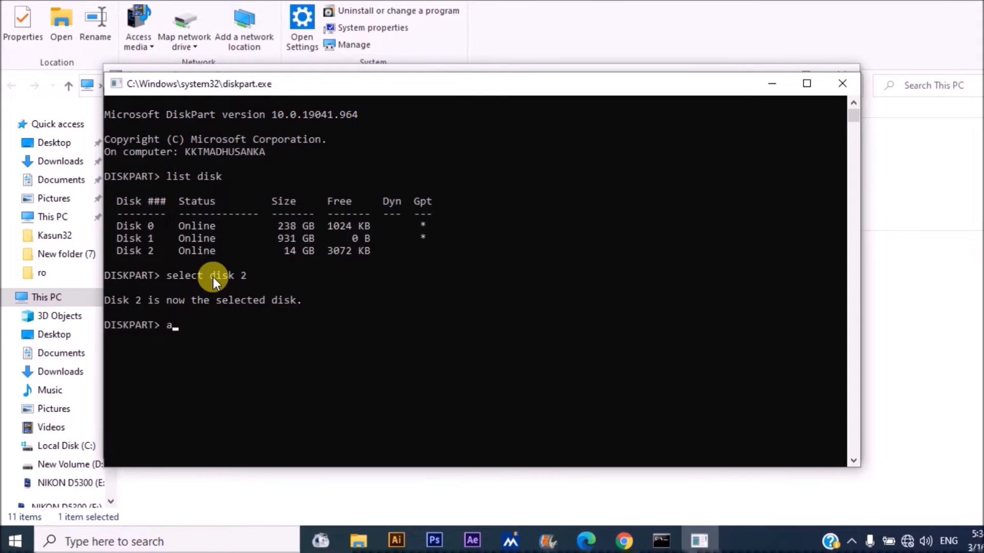
{"action": "type", "text": "tt"}
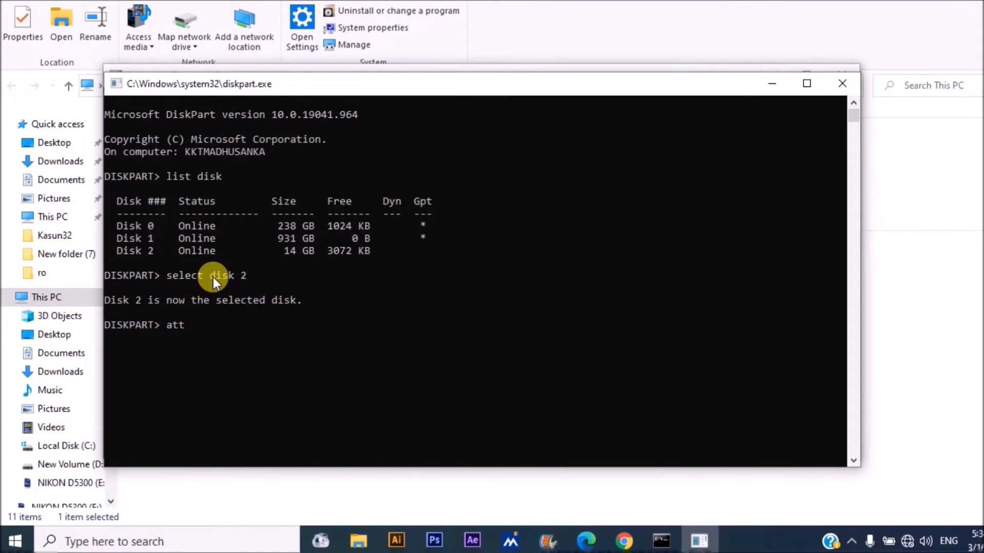
{"action": "type", "text": "r"}
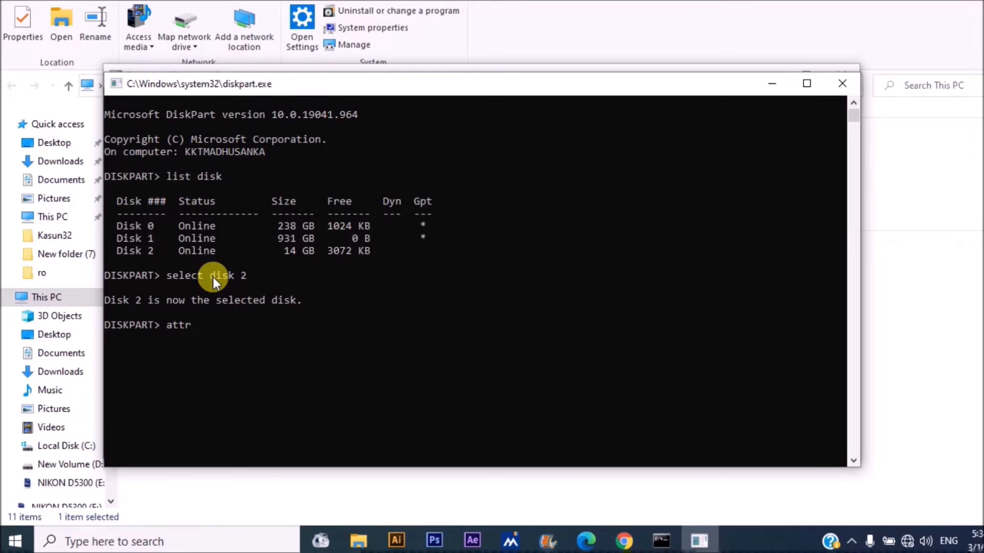
{"action": "type", "text": "ibutes"}
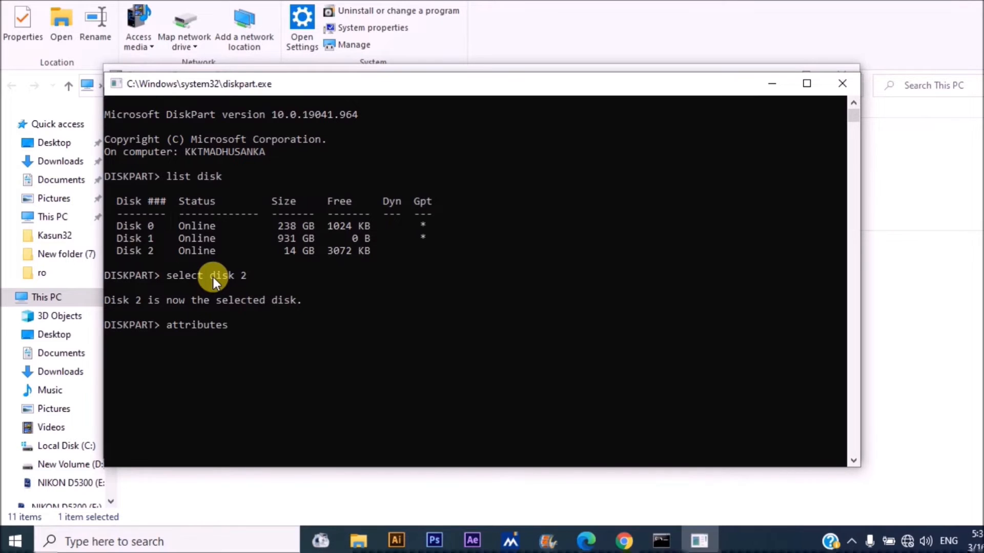
{"action": "type", "text": "disk"}
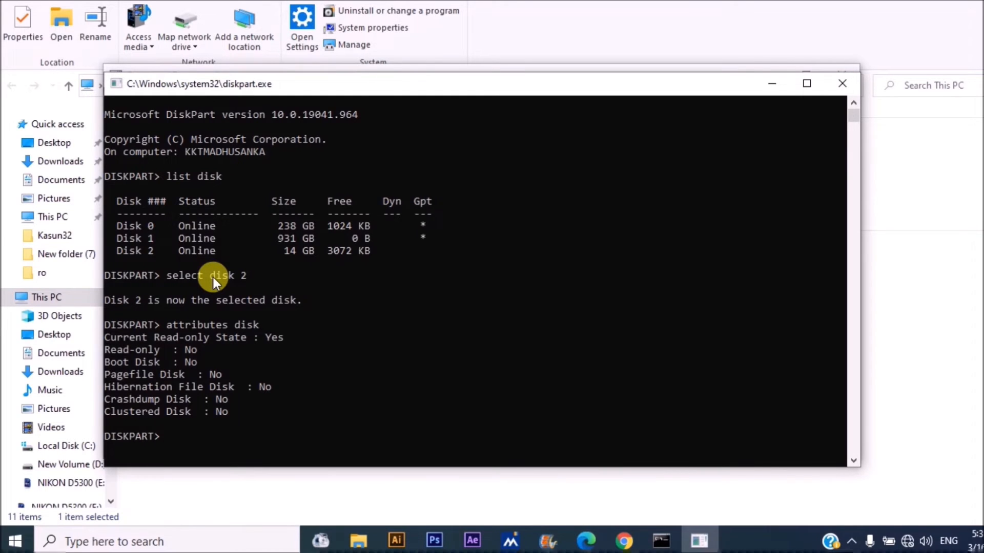
- Run 'attributes disk clear readonly' to clear disk 2's write protection, then exit DiskPart
{"action": "type", "text": "att"}
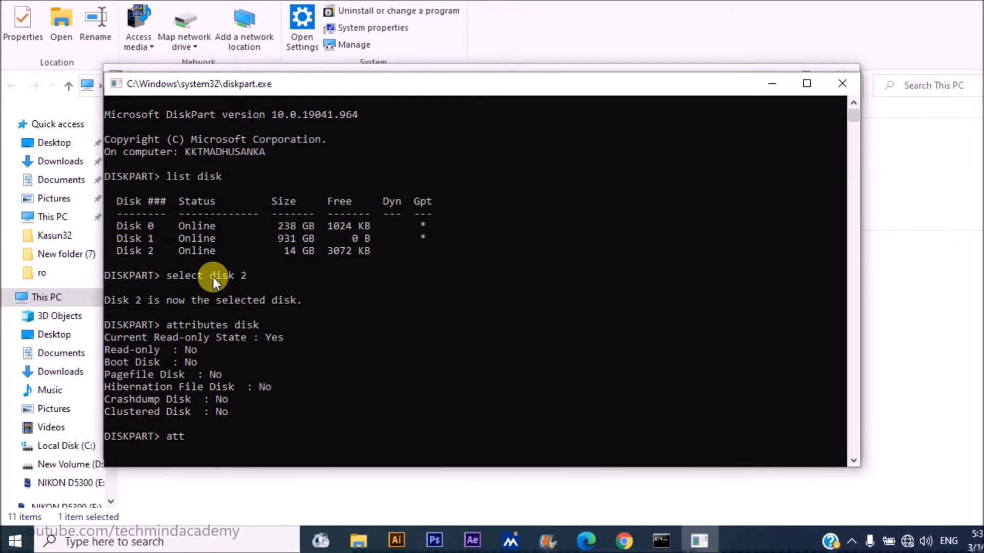
{"action": "type", "text": "ributes"}
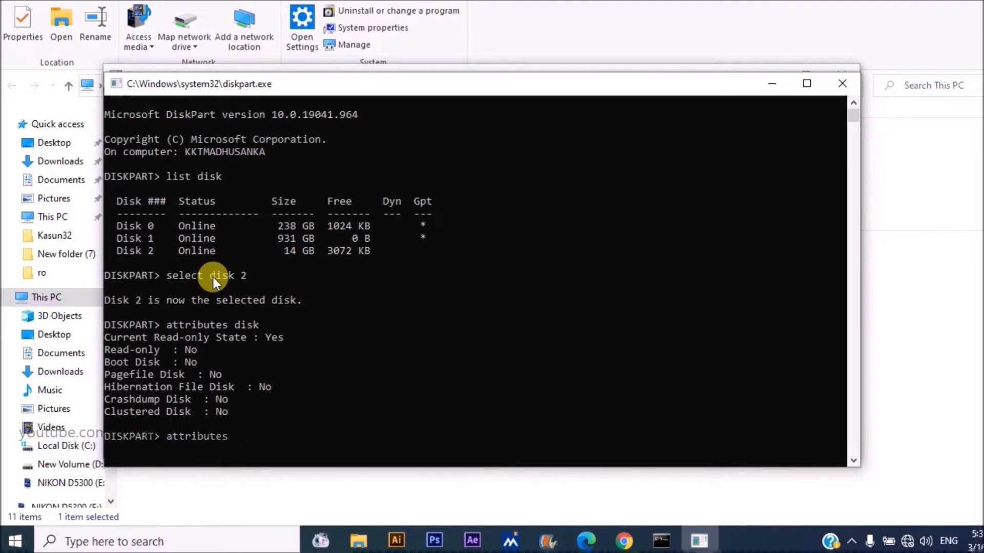
{"action": "type", "text": "disk"}
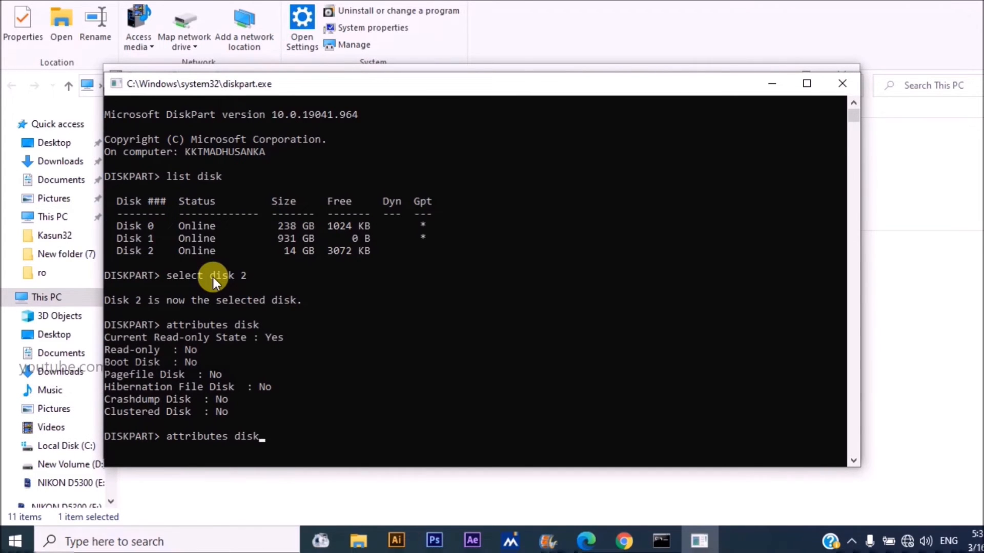
{"action": "type", "text": "c"}
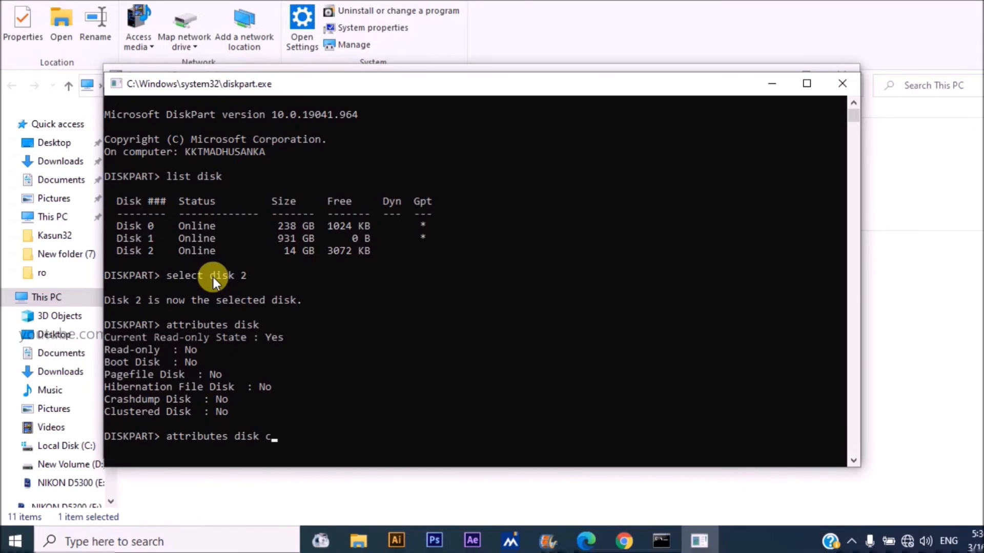
{"action": "type", "text": "lear reado"}
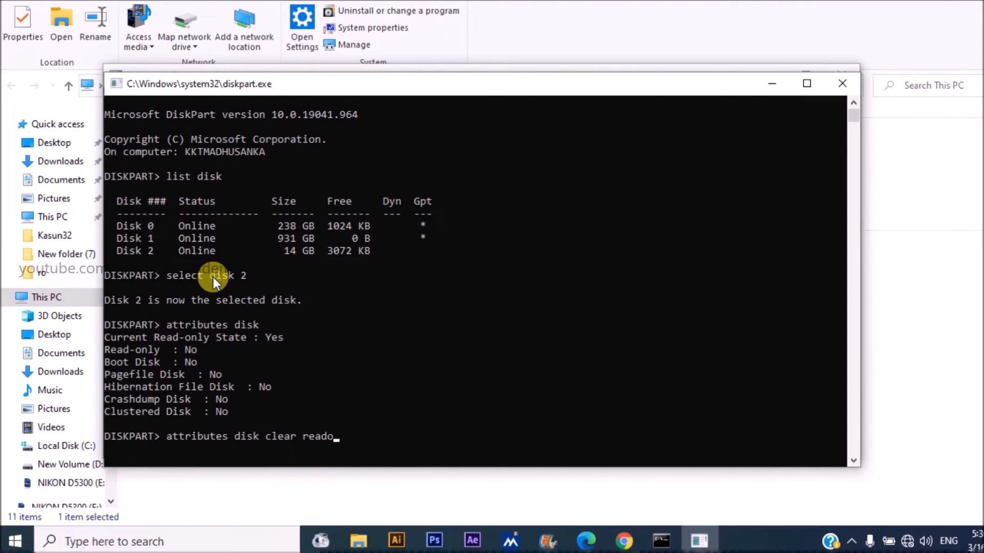
{"action": "type", "text": "nly"}
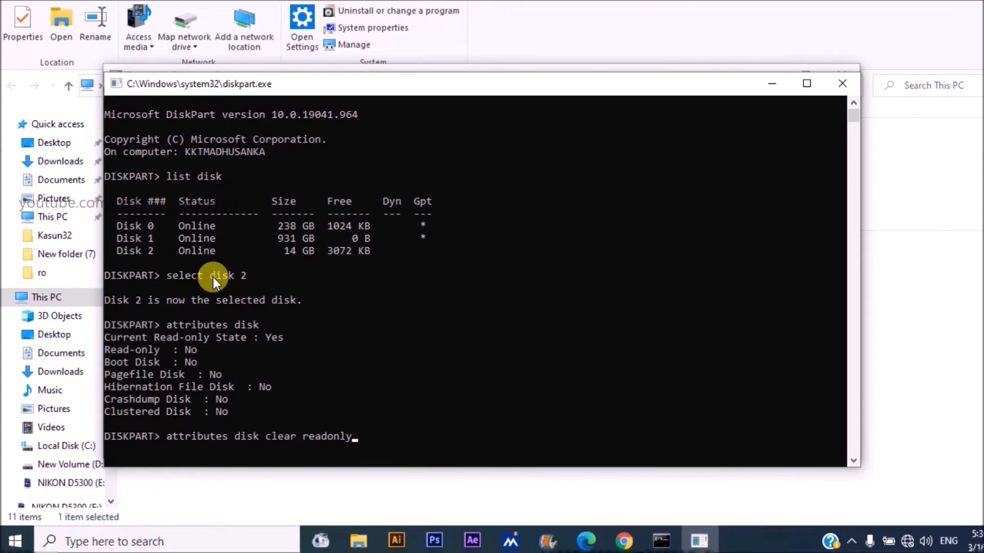
{"action": "key", "text": "enter"}
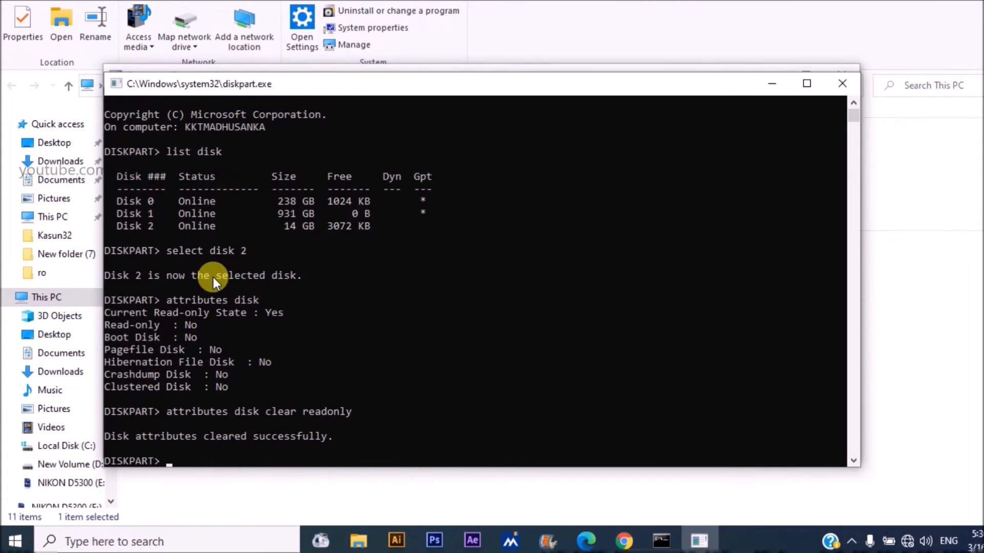
{"action": "mouse_move", "coordinate": [342, 445]}
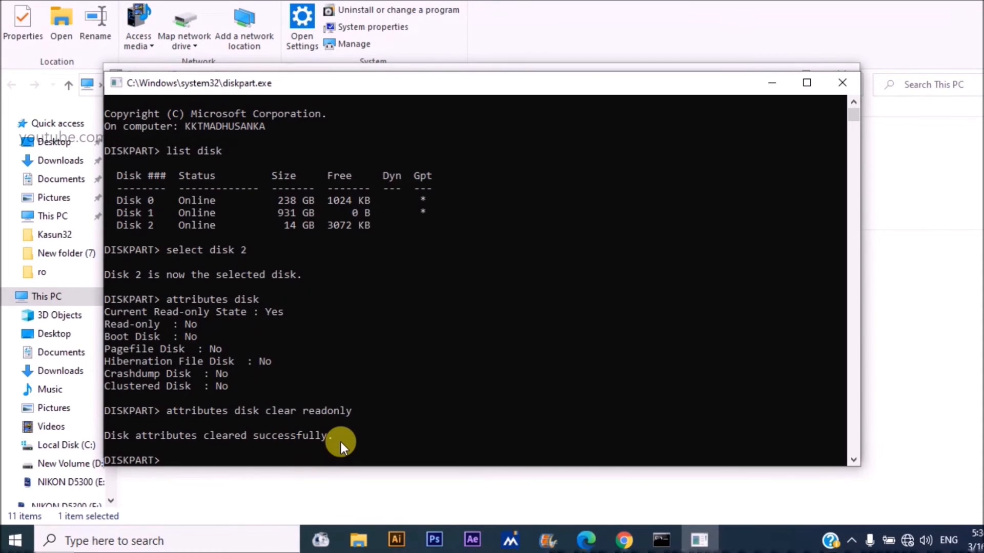
{"action": "type", "text": "exit"}
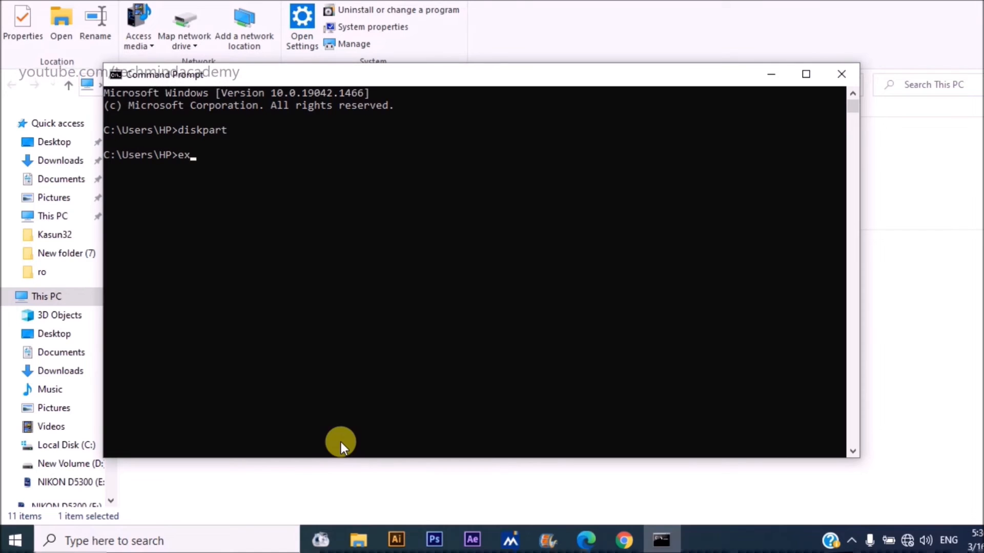
- Eject the NIKON D5300 (E:) card from This PC
{"action": "right_click", "coordinate": [338, 286]}
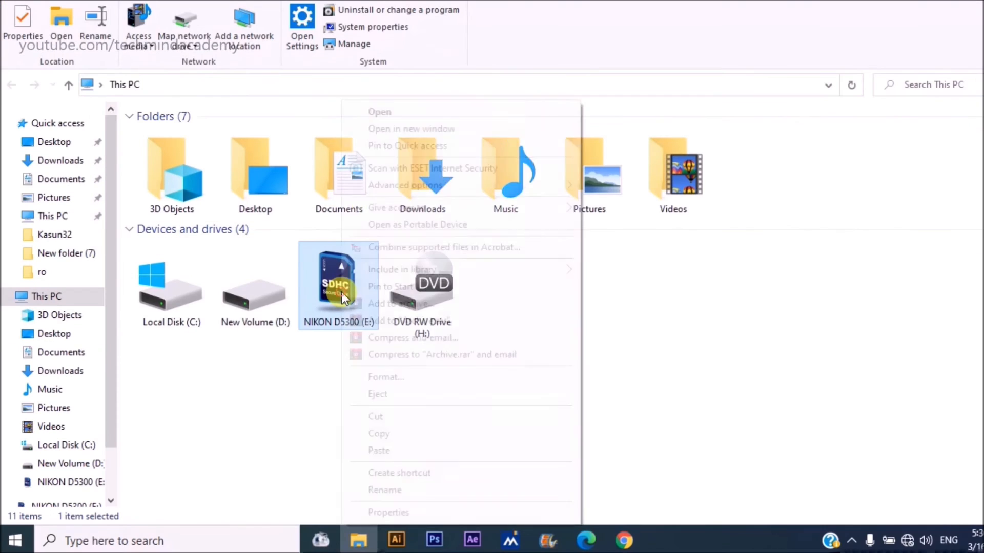
{"action": "left_click", "coordinate": [378, 394]}
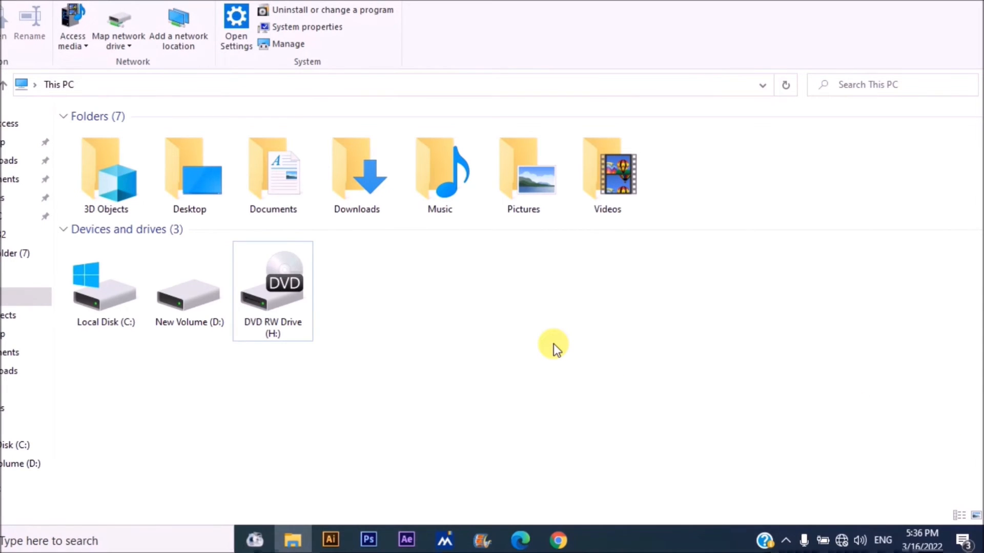
{"action": "mouse_move", "coordinate": [567, 300]}
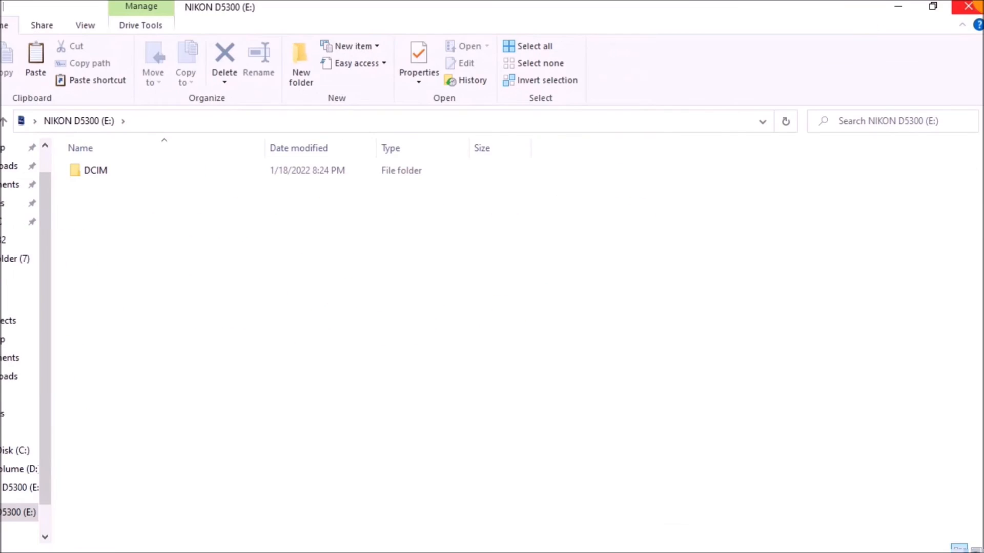
- Quick-format the NIKON D5300 (E:) card as FAT32 successfully and reopen the formatted card
{"action": "right_click", "coordinate": [332, 286]}
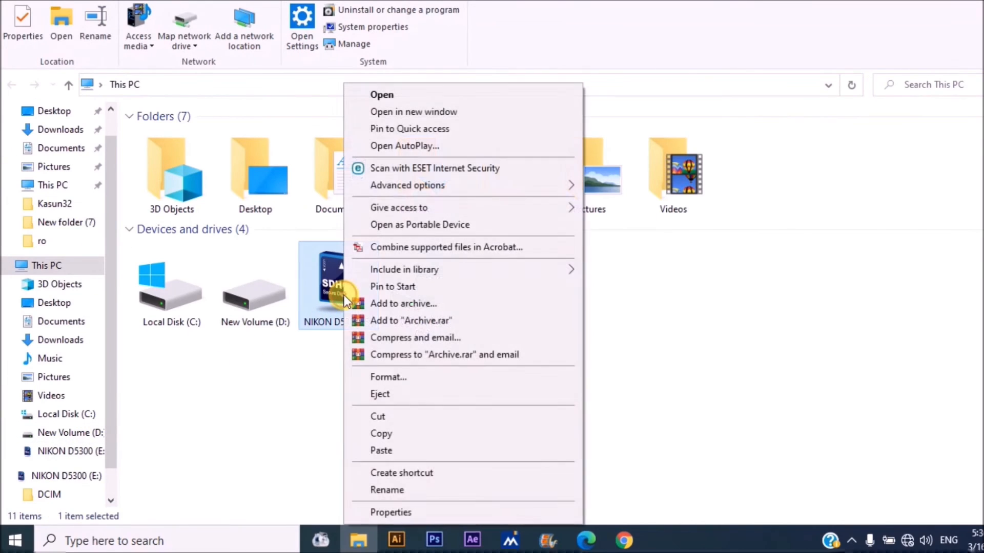
{"action": "left_click", "coordinate": [389, 377]}
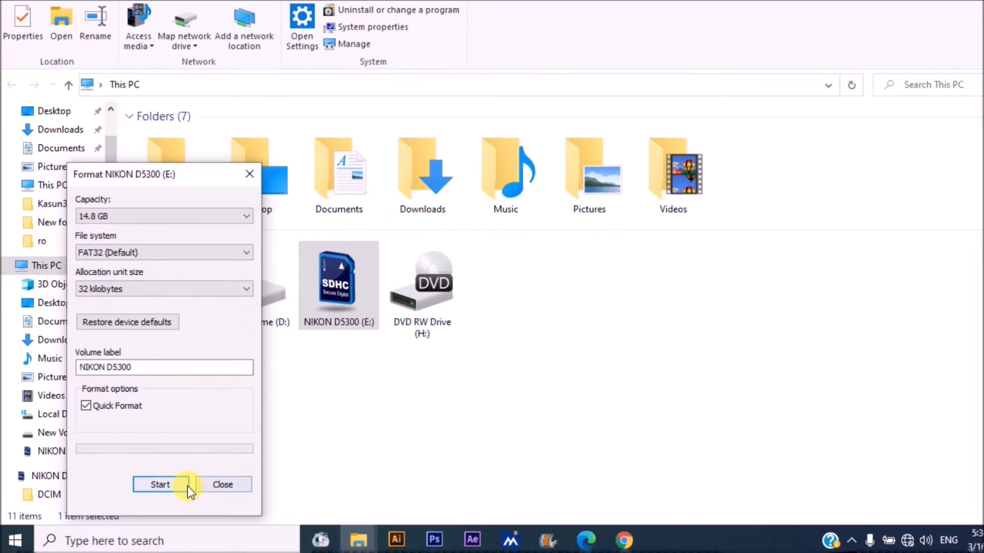
{"action": "left_click", "coordinate": [160, 484]}
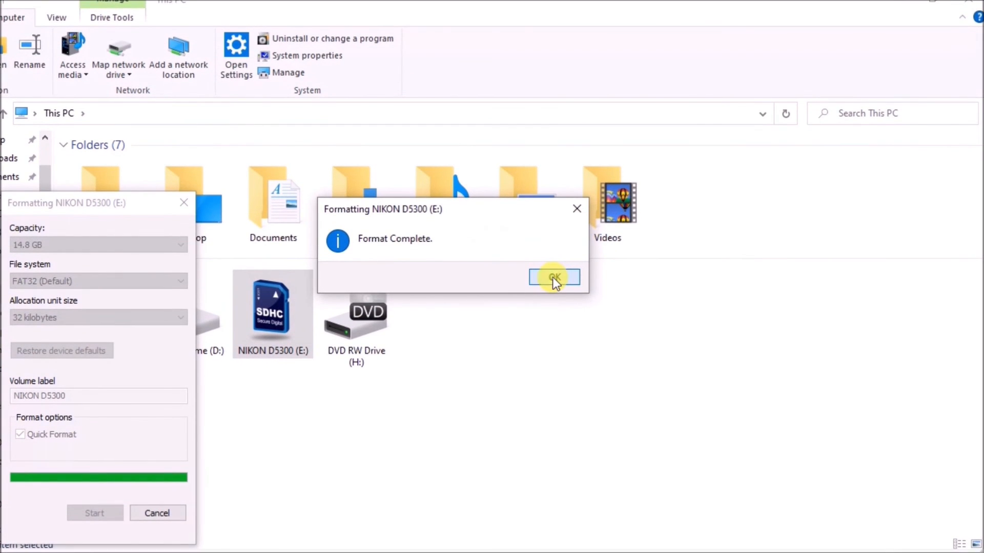
{"action": "left_click", "coordinate": [553, 277]}
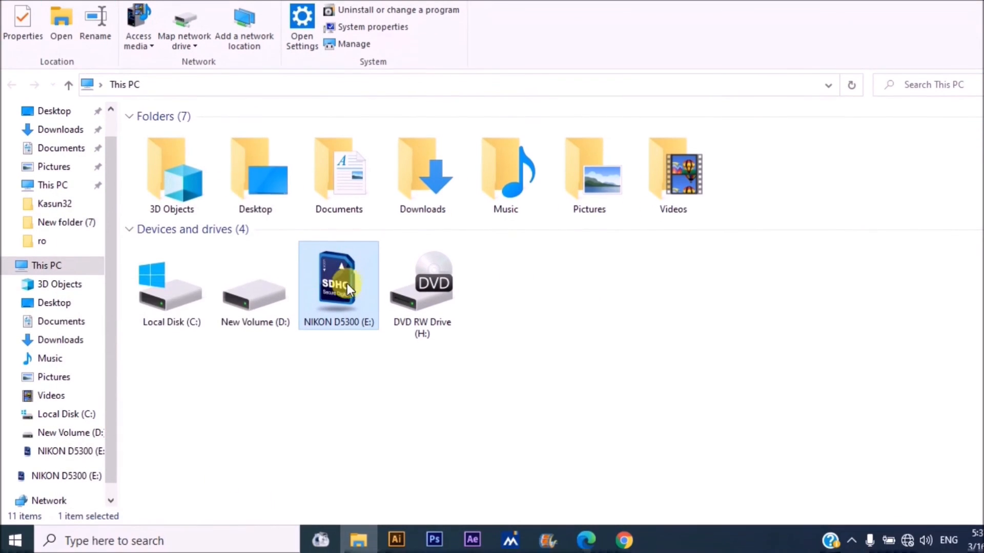
{"action": "double_click", "coordinate": [339, 285]}
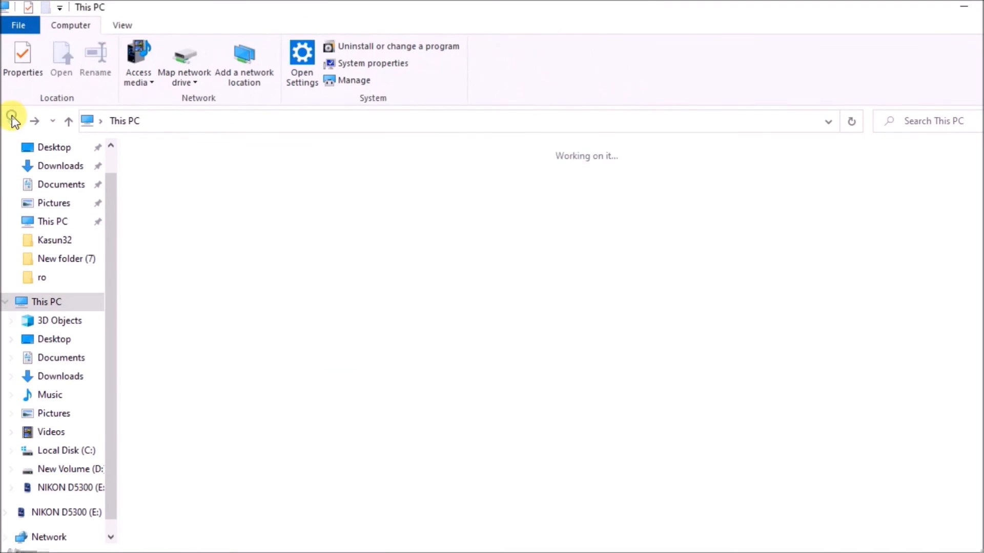
{"action": "right_click", "coordinate": [320, 286]}
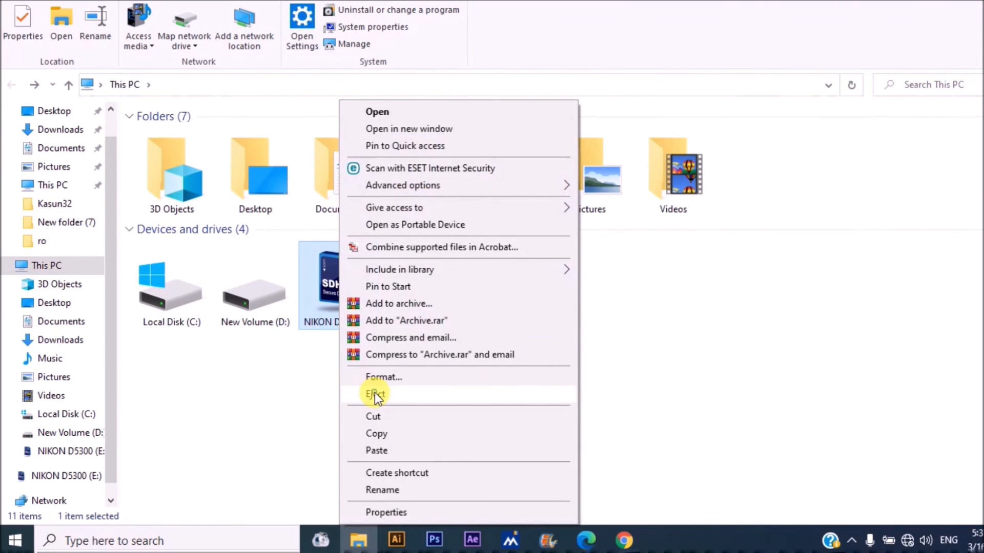